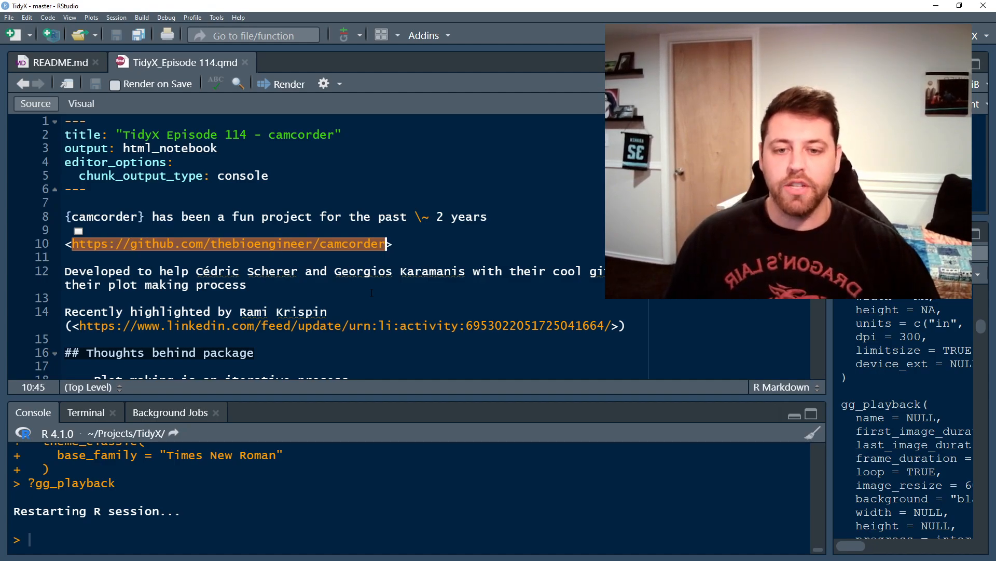
{"action": "mouse_move", "coordinate": [405, 281]}
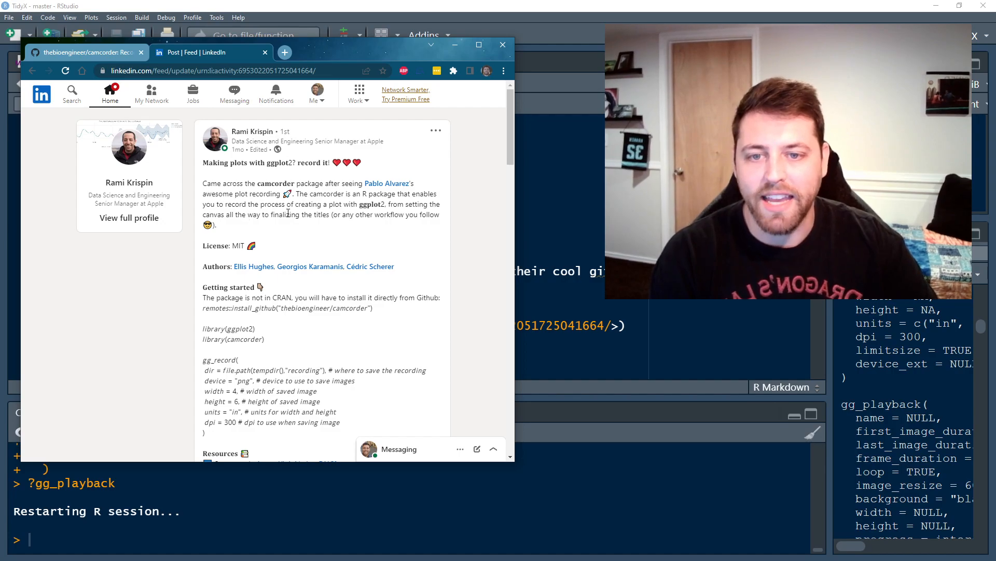
Step: Scroll down to the first R chunk containing library(ggplot2)
{"action": "scroll", "scroll_direction": "down", "scroll_amount": 3}
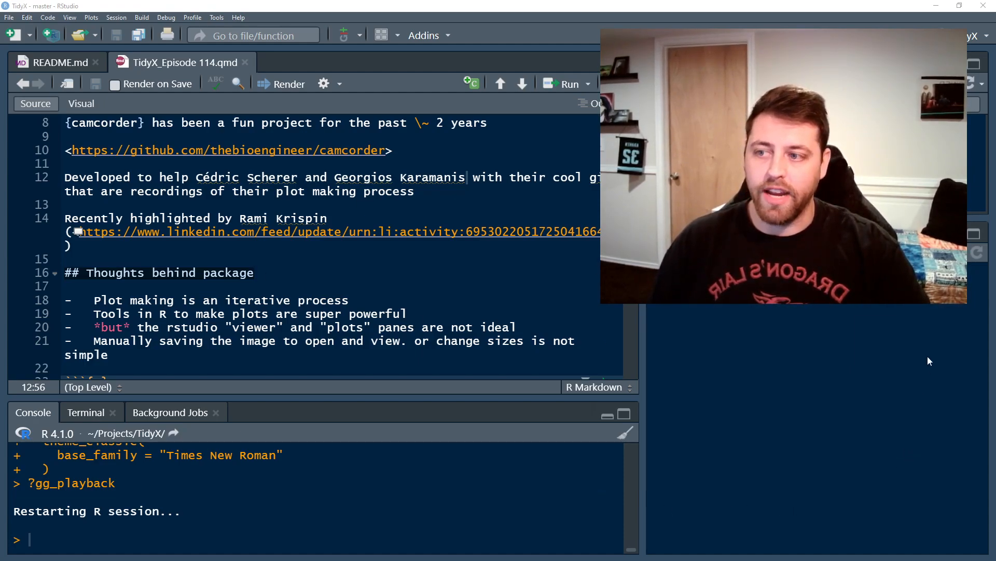
{"action": "mouse_move", "coordinate": [676, 466]}
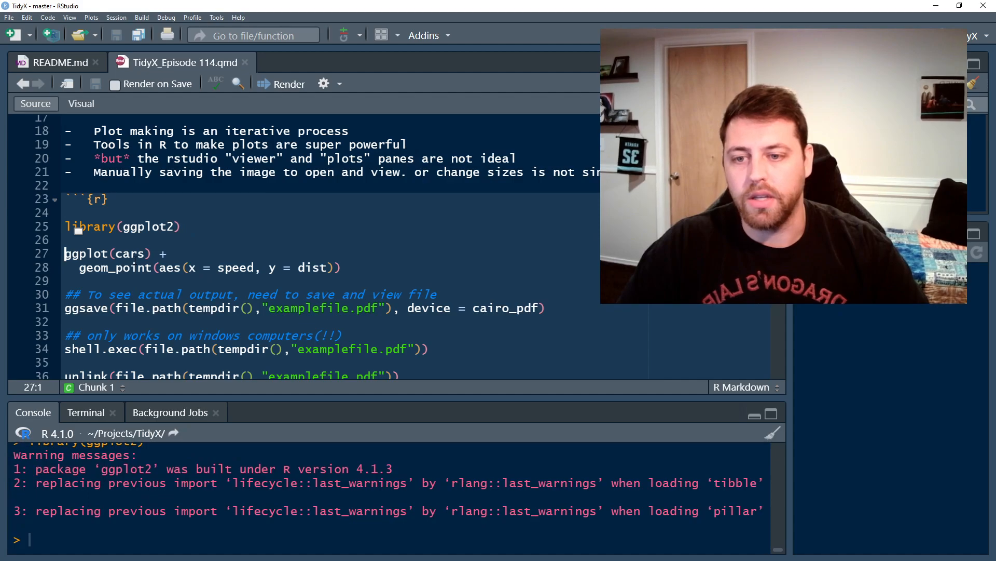
Step: Look up the cars dataset with ?cars, then pick out dist in the plot code
{"action": "double_click", "coordinate": [130, 253]}
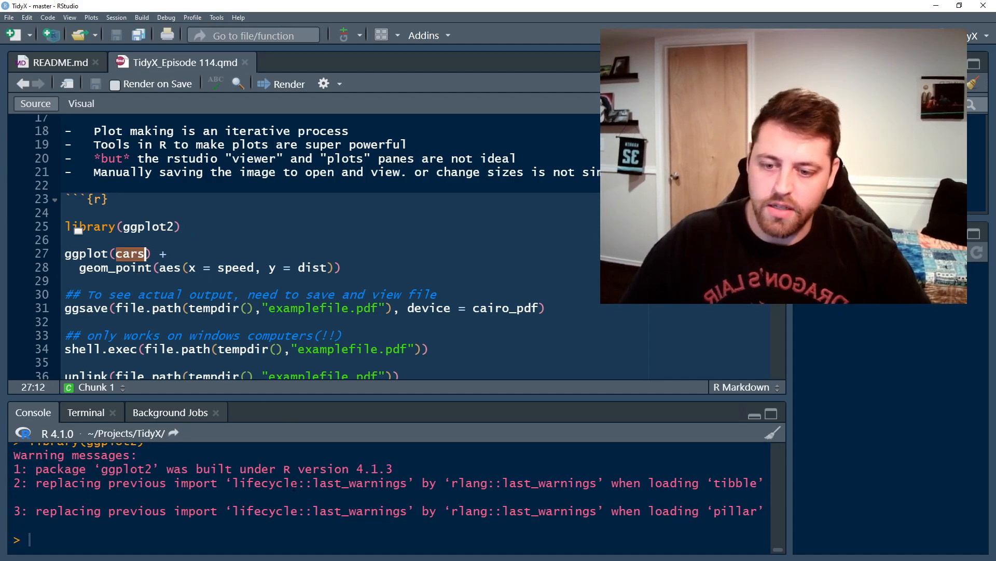
{"action": "type", "text": "?cars"}
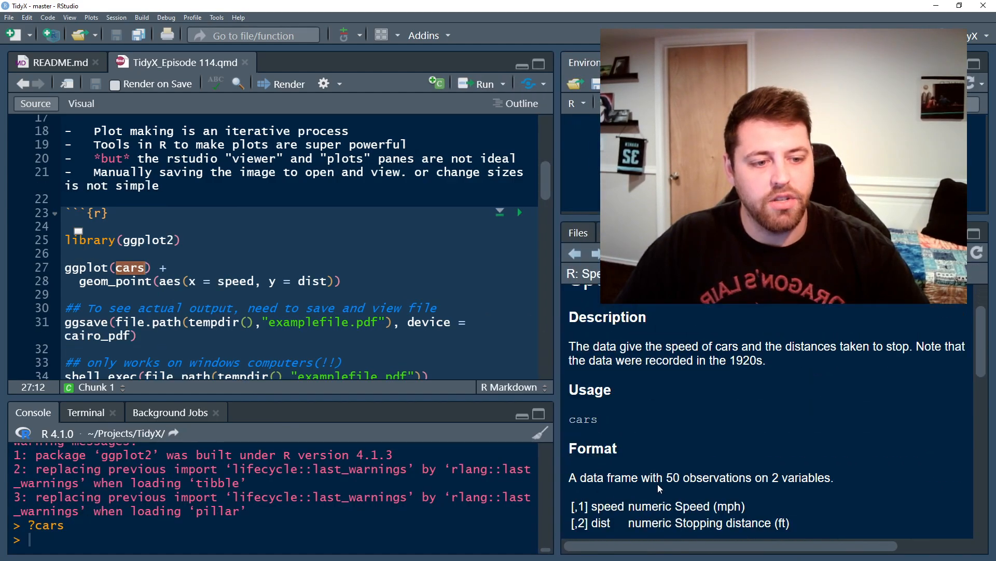
{"action": "scroll", "scroll_direction": "down", "scroll_amount": 3}
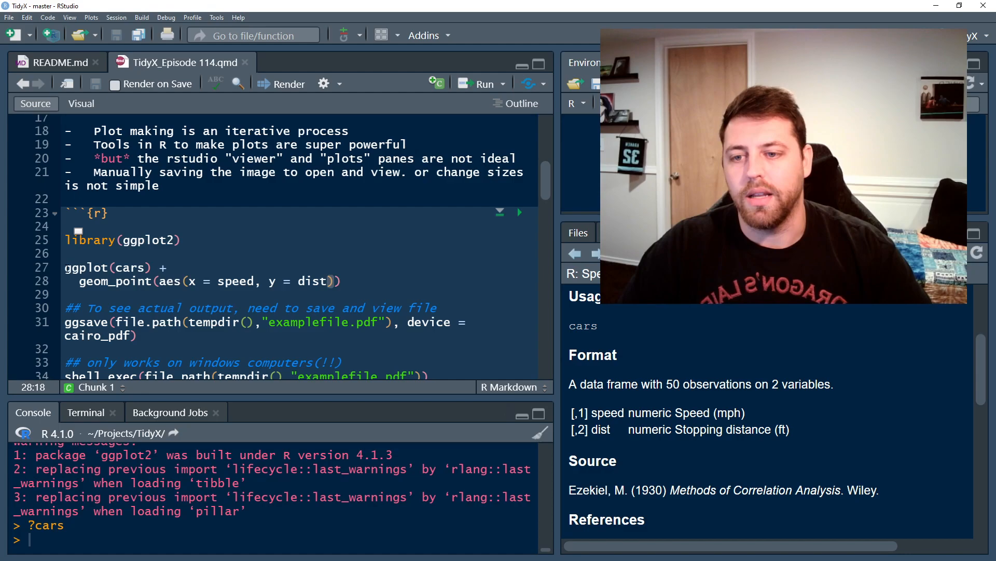
{"action": "double_click", "coordinate": [105, 267]}
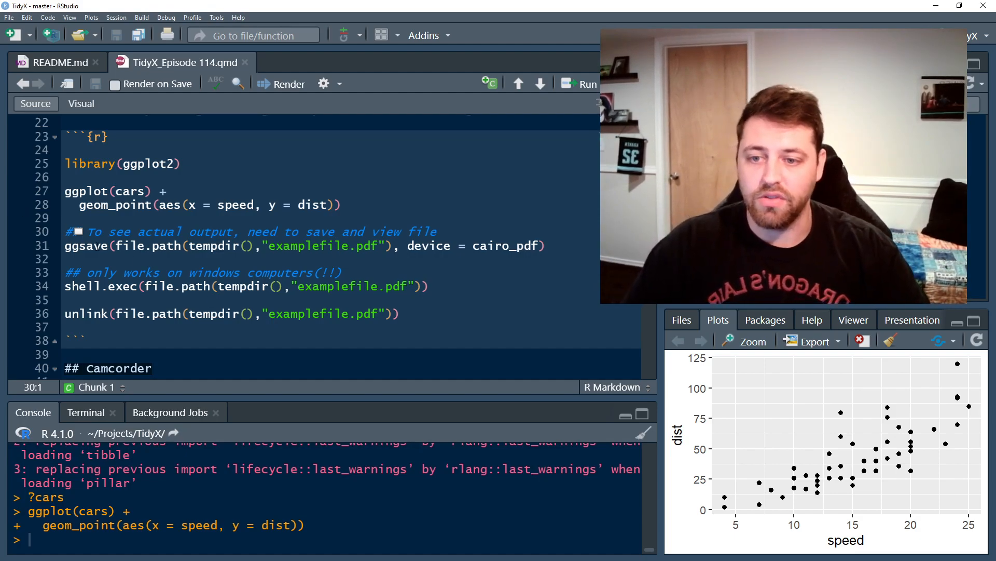
Step: Select code in the ggplot(cars) chunk to run the plot and save it
{"action": "double_click", "coordinate": [133, 246]}
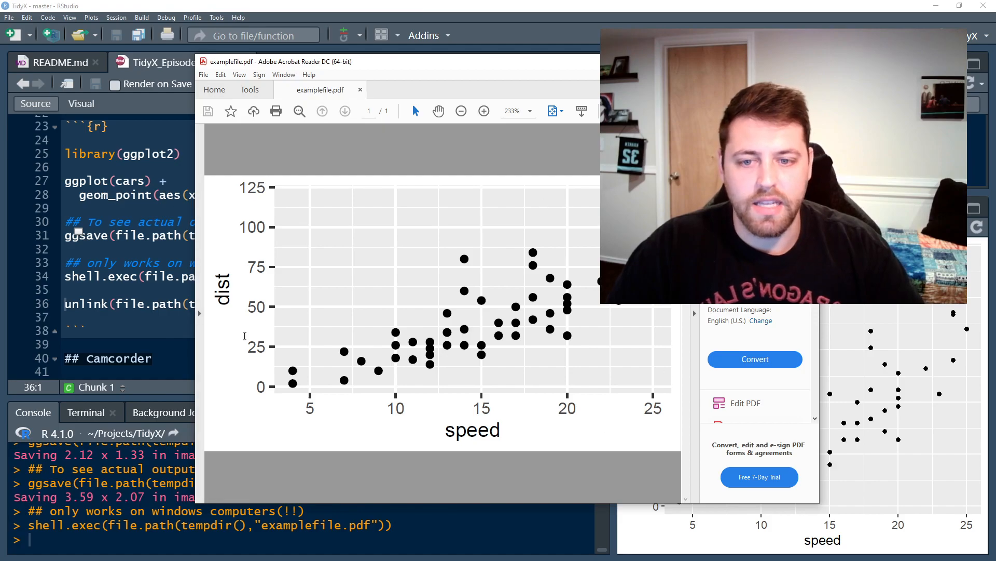
{"action": "mouse_move", "coordinate": [379, 359]}
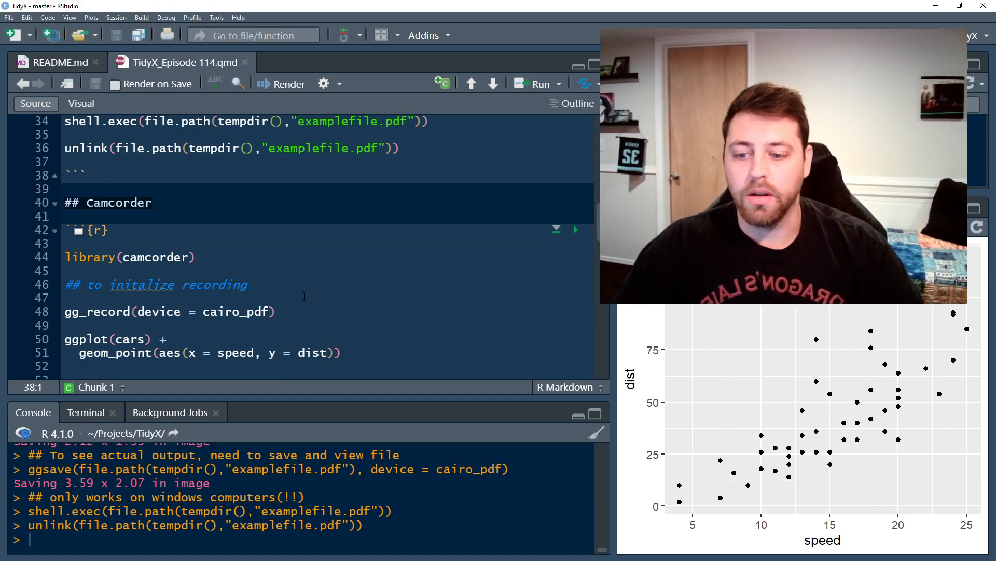
Step: Draft gg_record(device = cairo_pdf, ) and browse its argument suggestions like width and scale
{"action": "left_click", "coordinate": [198, 257]}
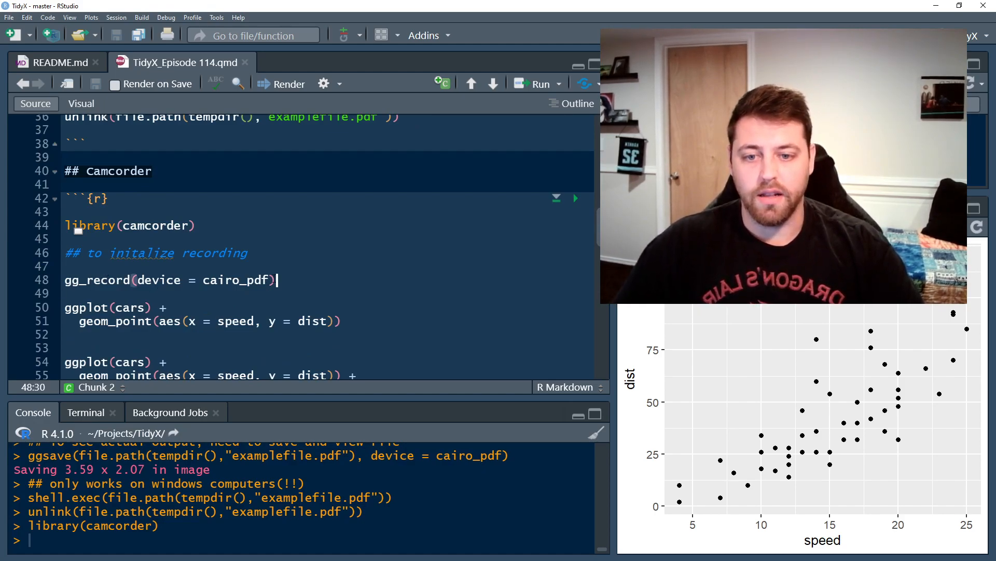
{"action": "type", "text": ","}
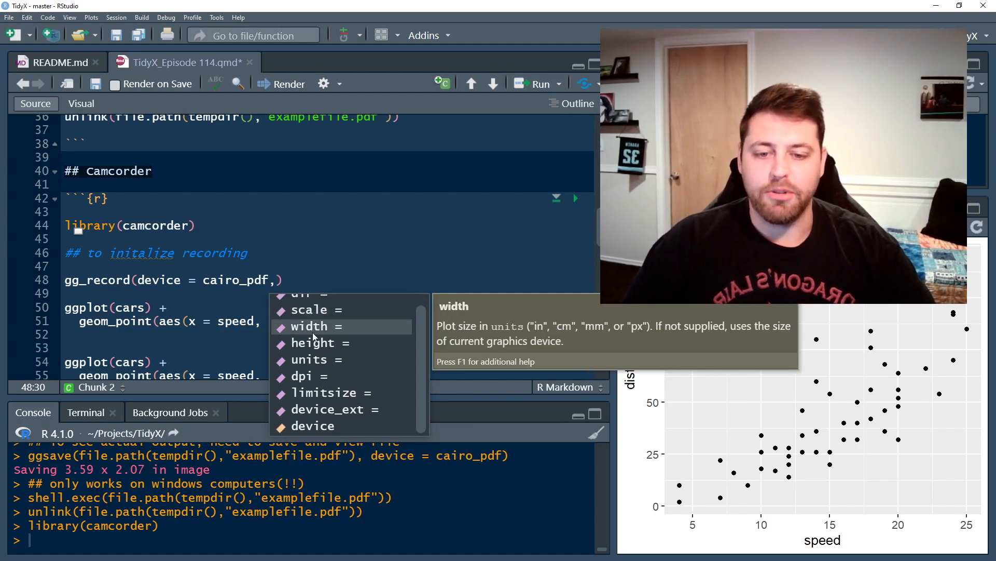
{"action": "key", "text": "up"}
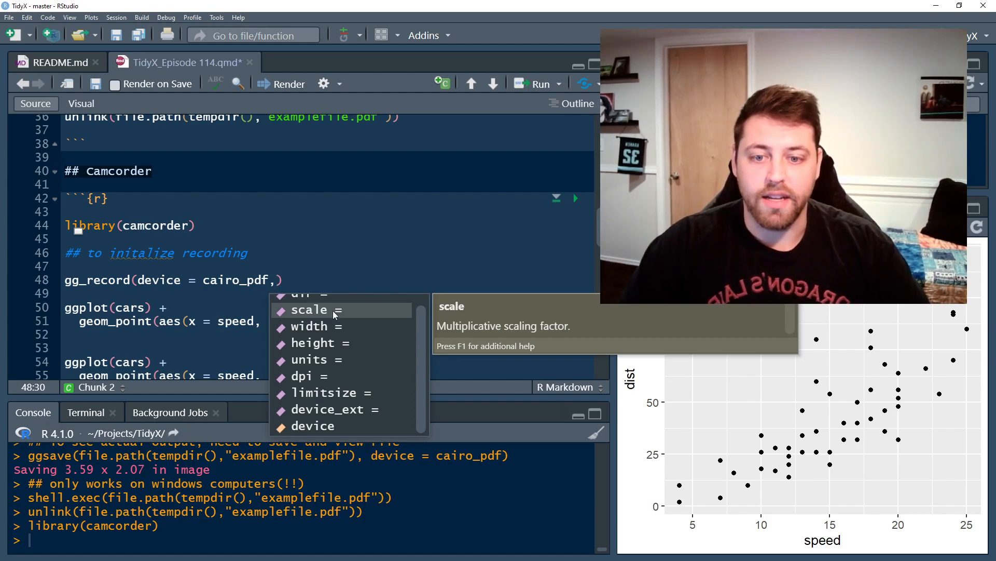
{"action": "key", "text": "Escape"}
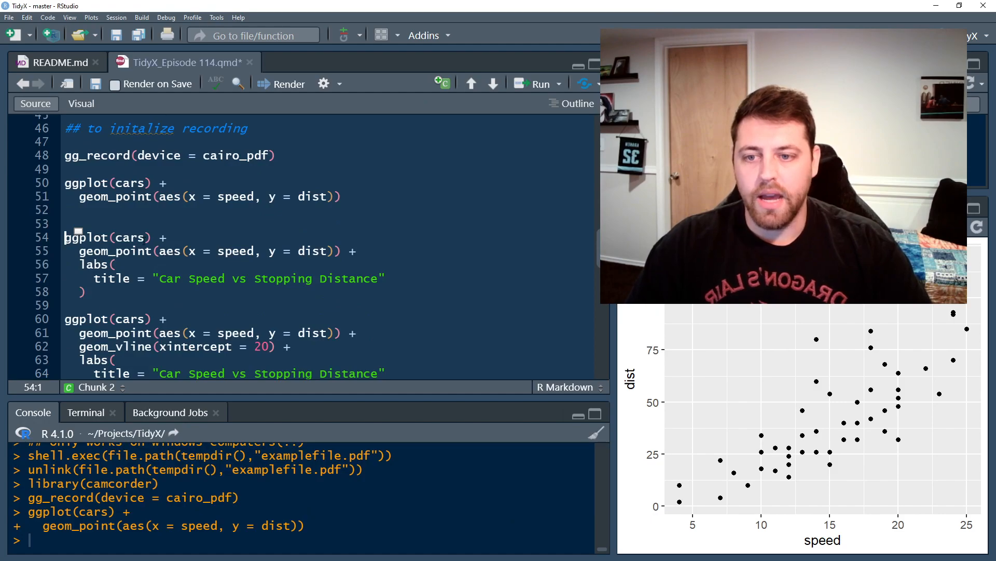
Step: Run the titled cars scatterplot code and scroll to the next plot block
{"action": "left_click_drag", "start_coordinate": [82, 264], "coordinate": [82, 291]}
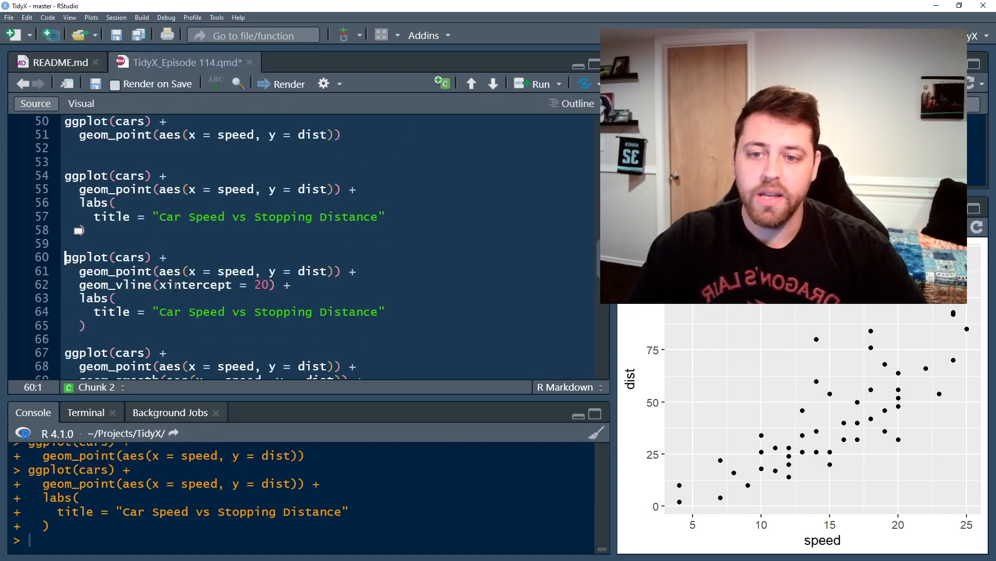
{"action": "scroll", "scroll_direction": "down", "scroll_amount": 3}
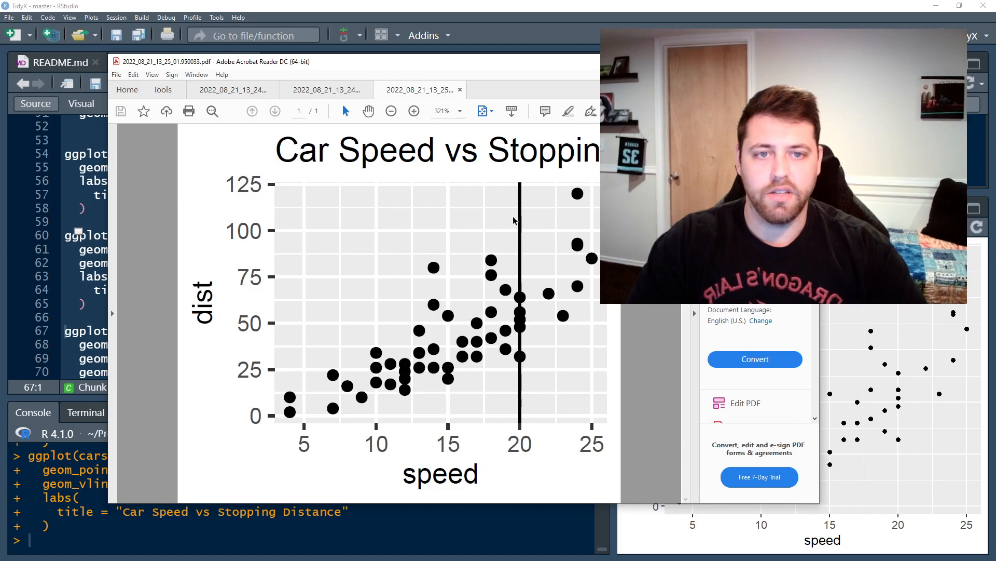
Step: Cancel closing Acrobat Reader to keep the PDF tabs, viewing the geom_smooth plot
{"action": "left_click", "coordinate": [459, 90]}
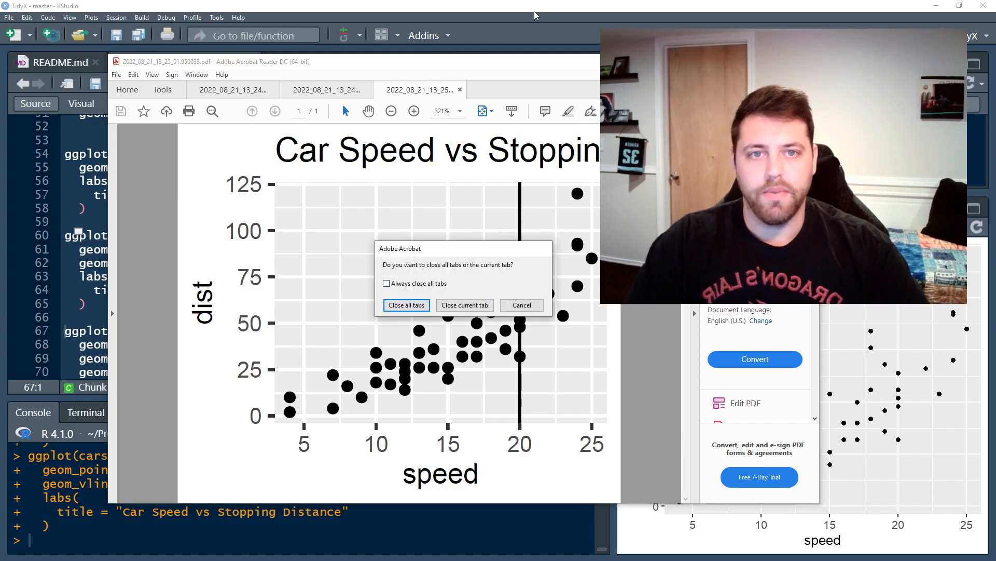
{"action": "left_click", "coordinate": [406, 305]}
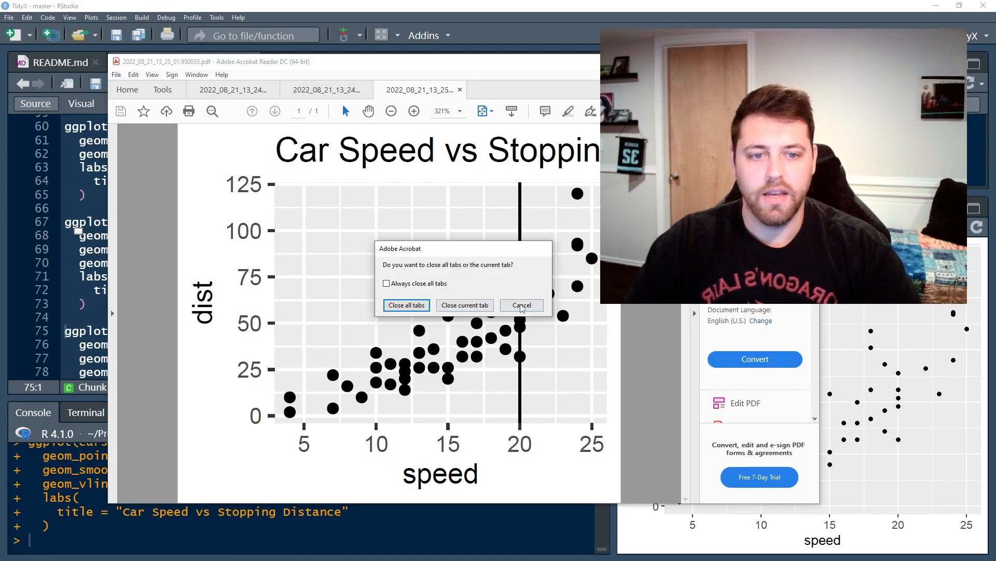
{"action": "left_click", "coordinate": [521, 305]}
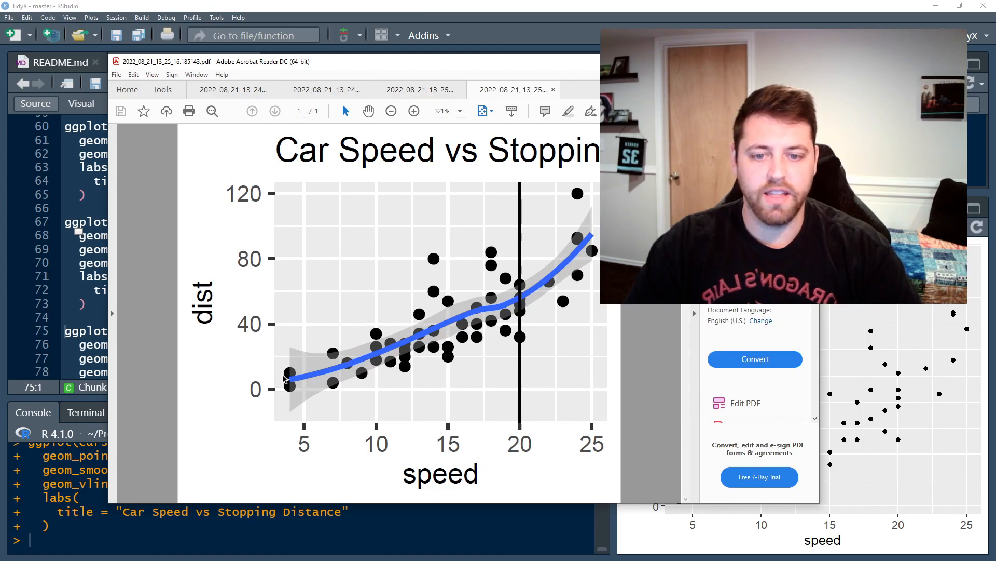
{"action": "mouse_move", "coordinate": [399, 349]}
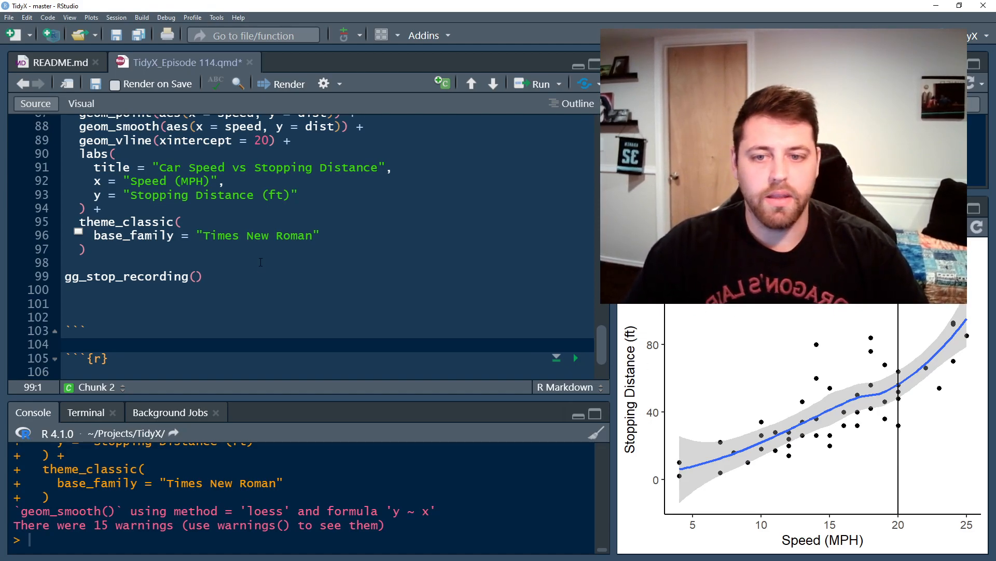
{"action": "left_click_drag", "start_coordinate": [93, 235], "coordinate": [321, 235]}
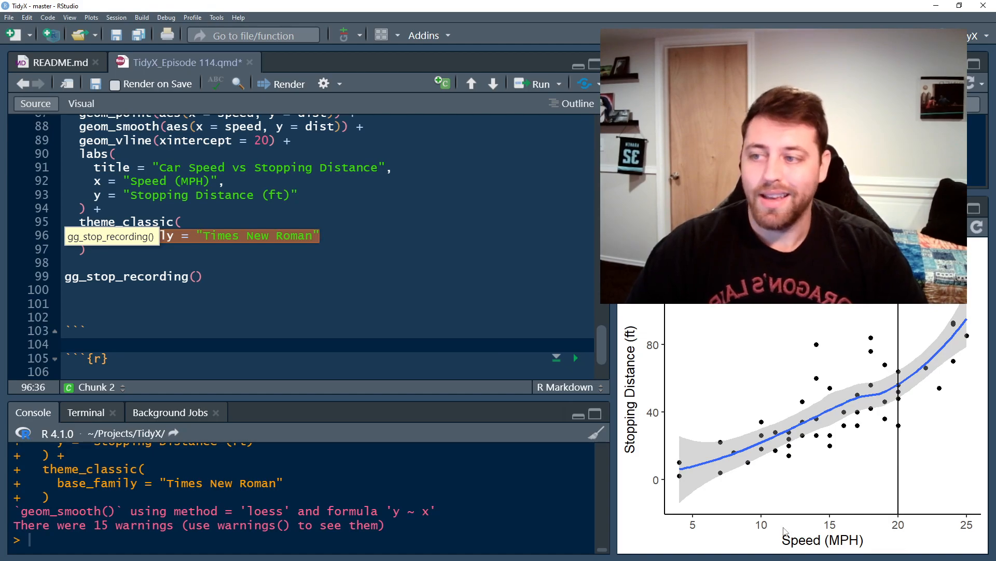
{"action": "scroll", "scroll_direction": "down", "scroll_amount": 3}
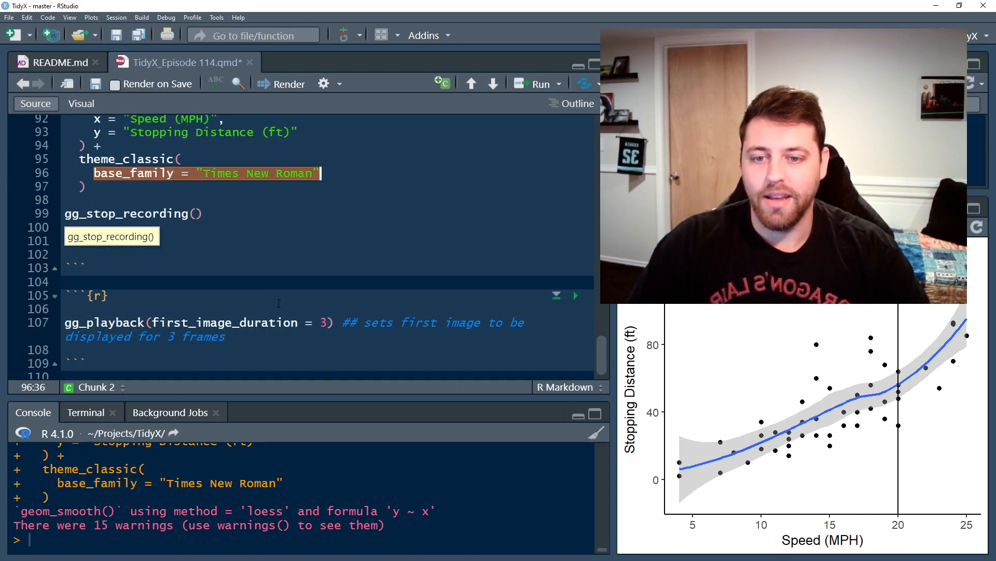